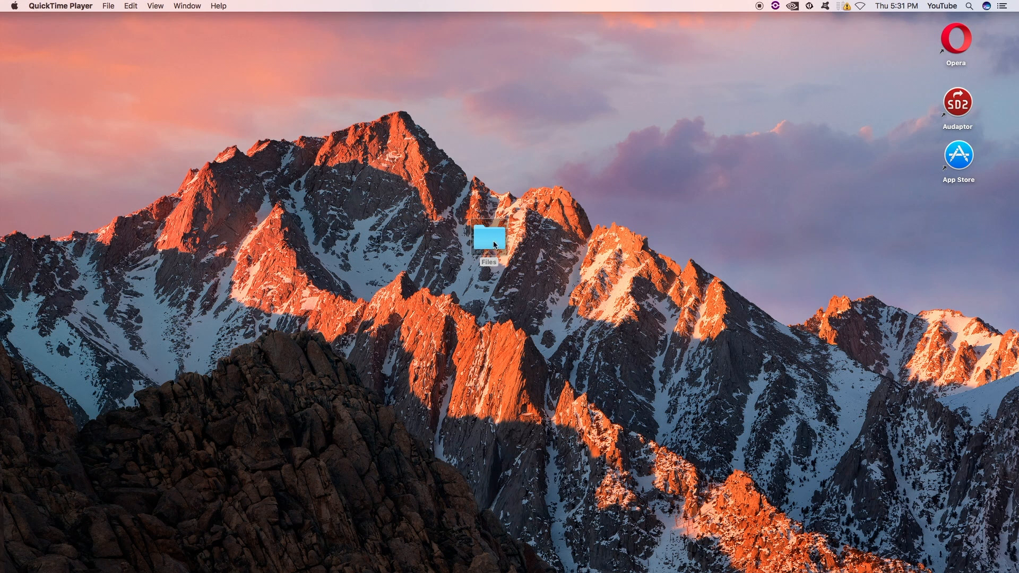
# Step: Open the desktop Files folder, listing its eighteen Mode sound files
pyautogui.doubleClick(488, 237)
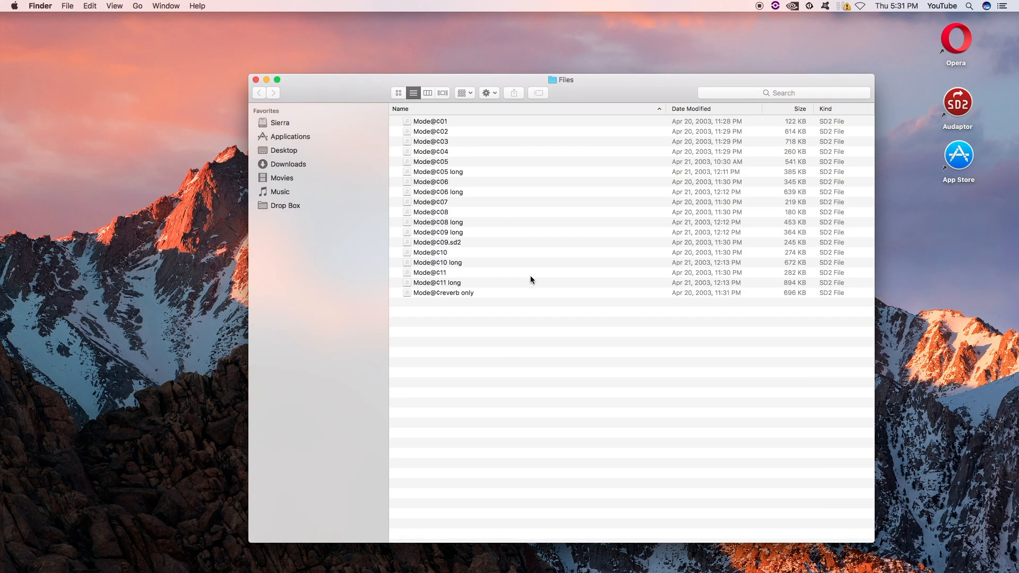
pyautogui.moveTo(527, 277)
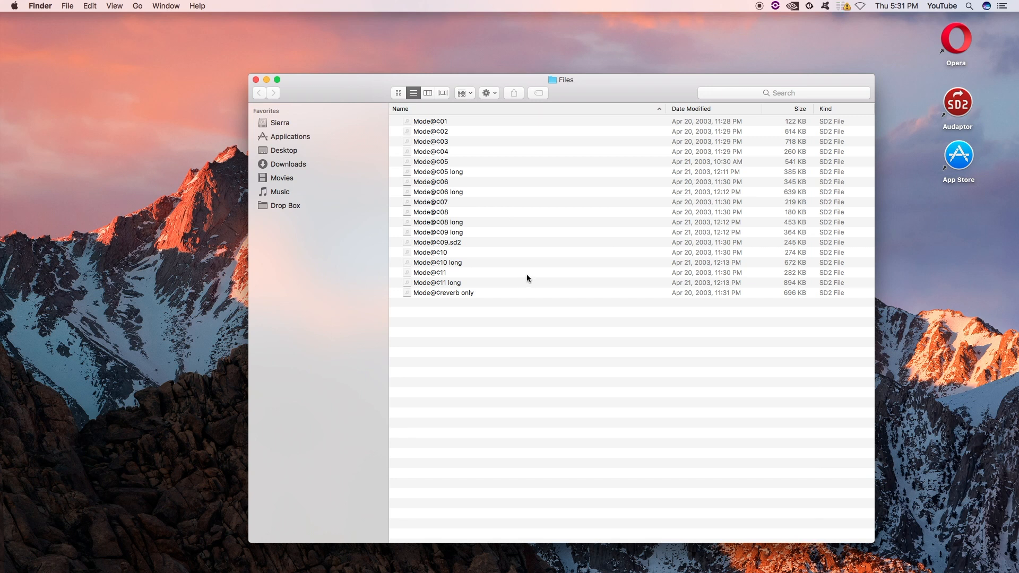
pyautogui.moveTo(518, 274)
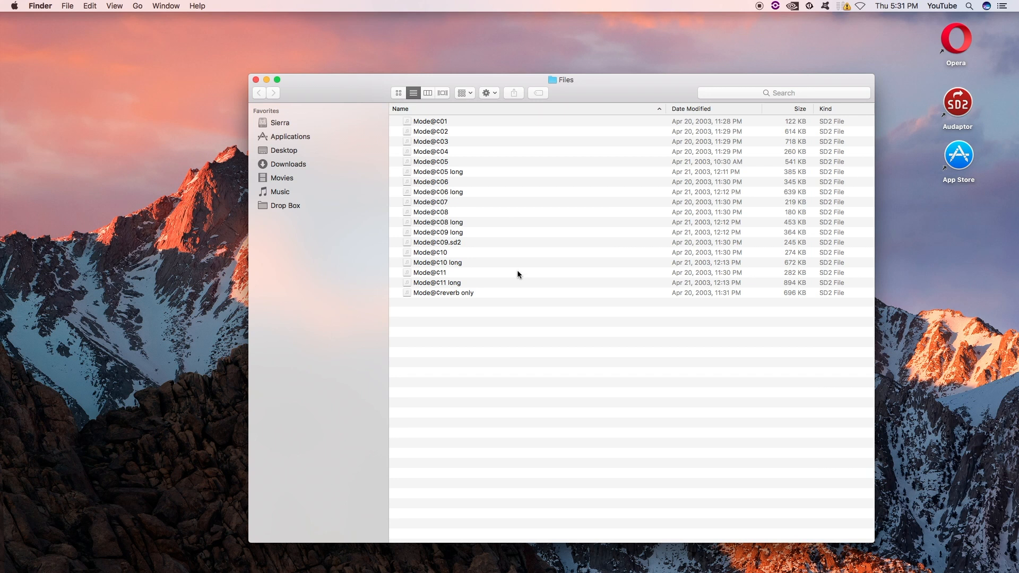
pyautogui.moveTo(496, 267)
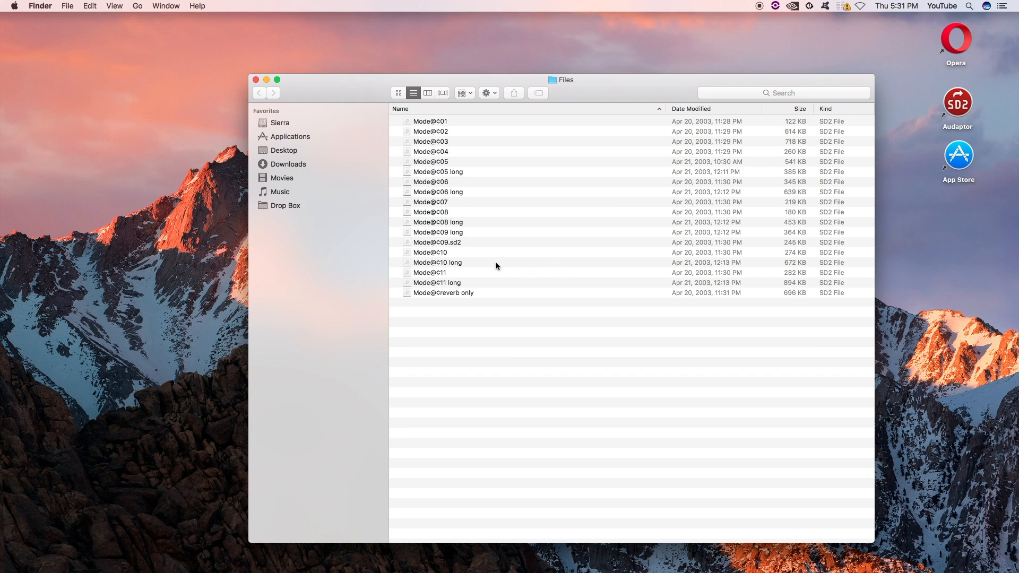
pyautogui.moveTo(526, 261)
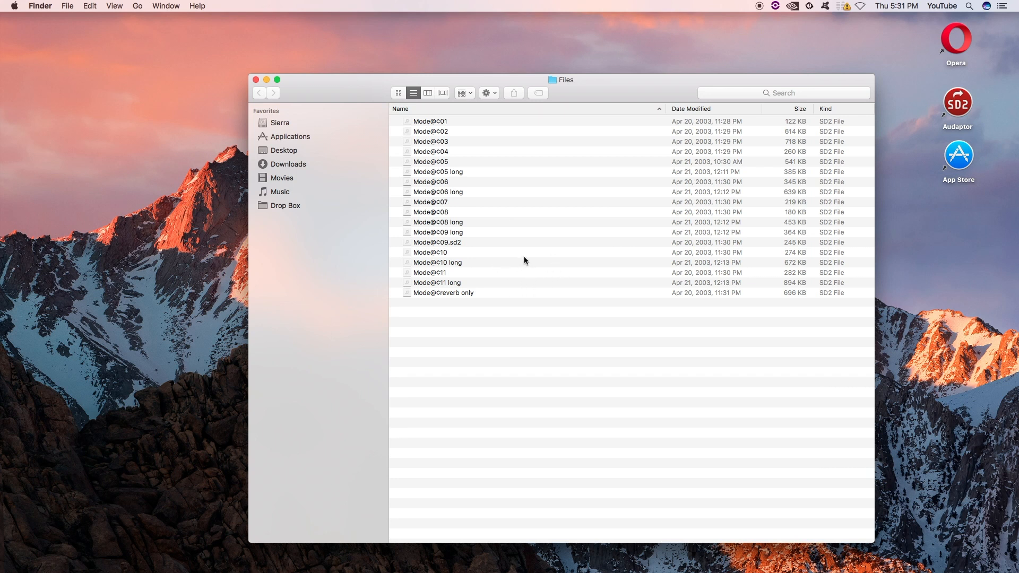
pyautogui.moveTo(520, 256)
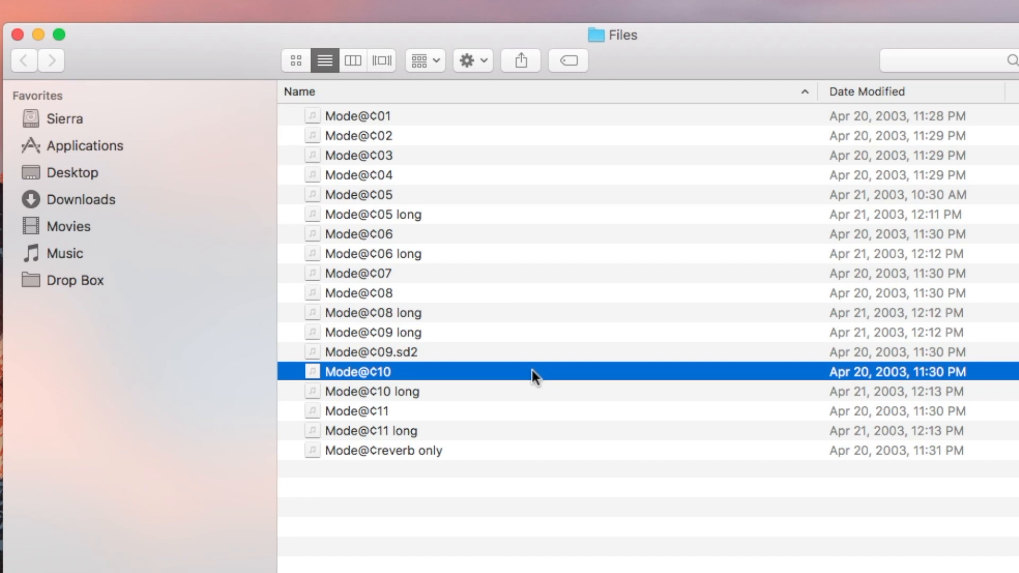
# Step: Select all 18 files and start Rename 18 Items from the Action menu
pyautogui.press('cmd+a')
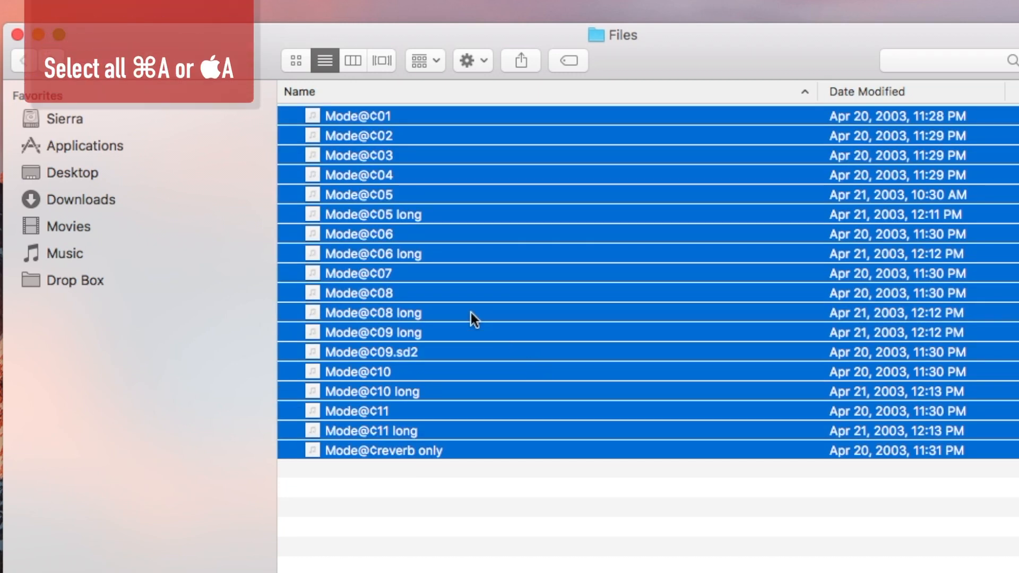
pyautogui.rightClick(474, 318)
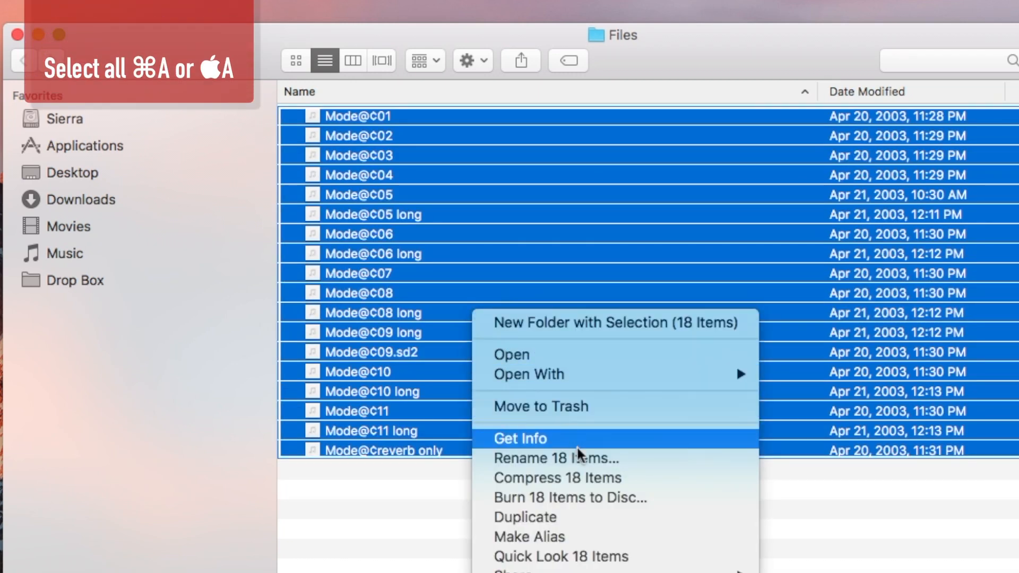
pyautogui.click(555, 458)
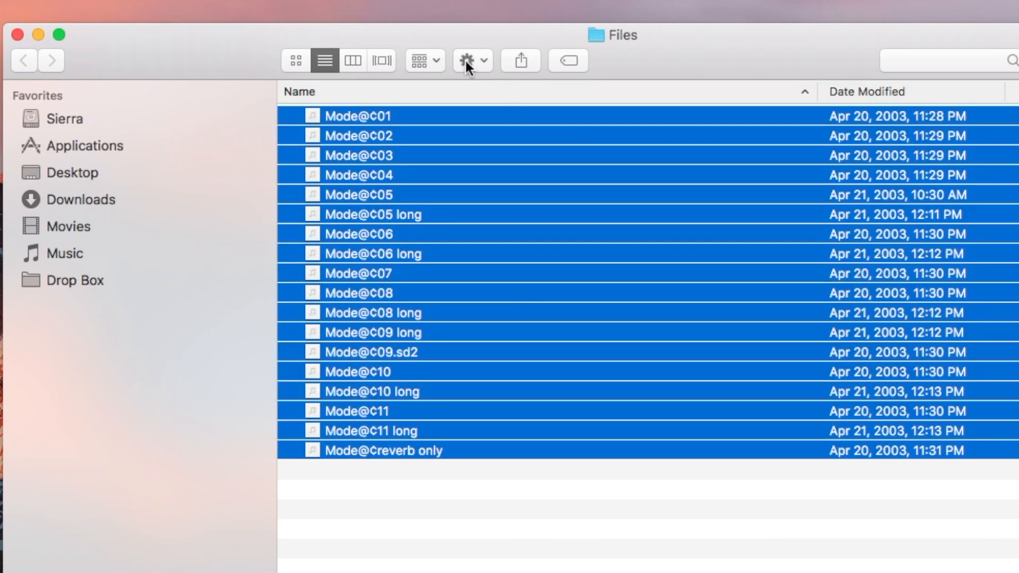
pyautogui.click(467, 59)
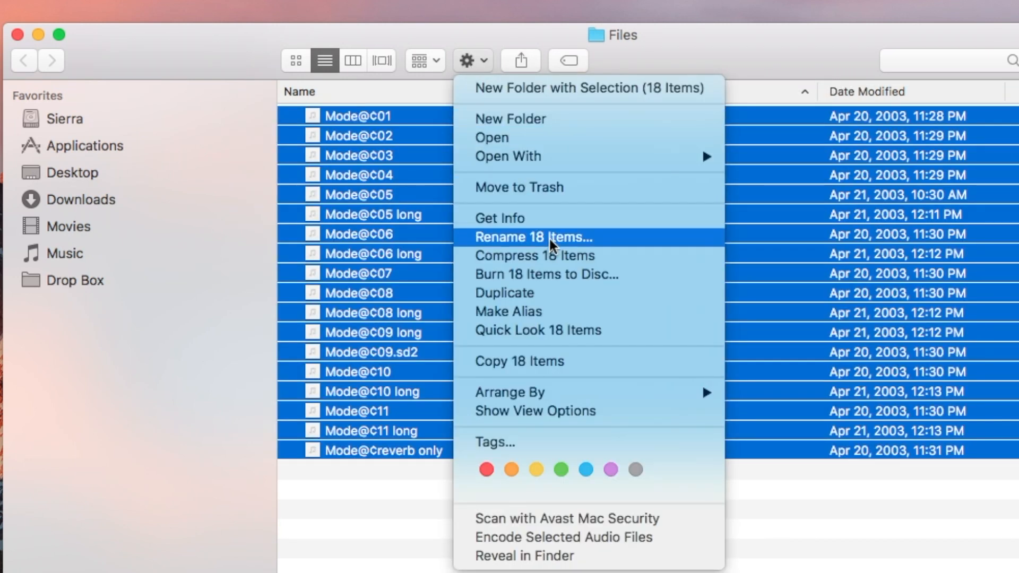
pyautogui.click(532, 236)
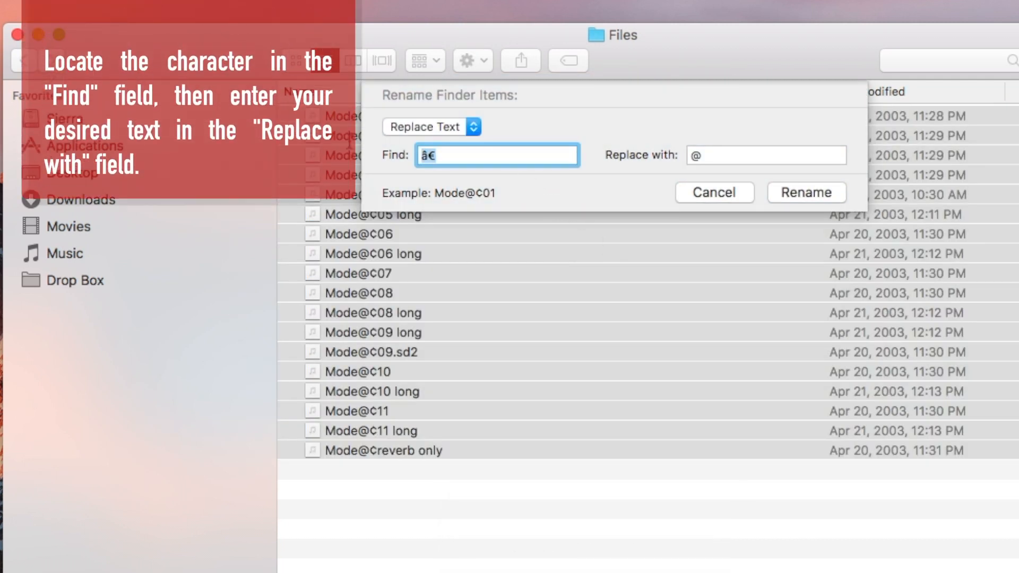
# Step: Batch-rename the files replacing @ with nothing, giving names like Mode¢01
pyautogui.press('backspace')
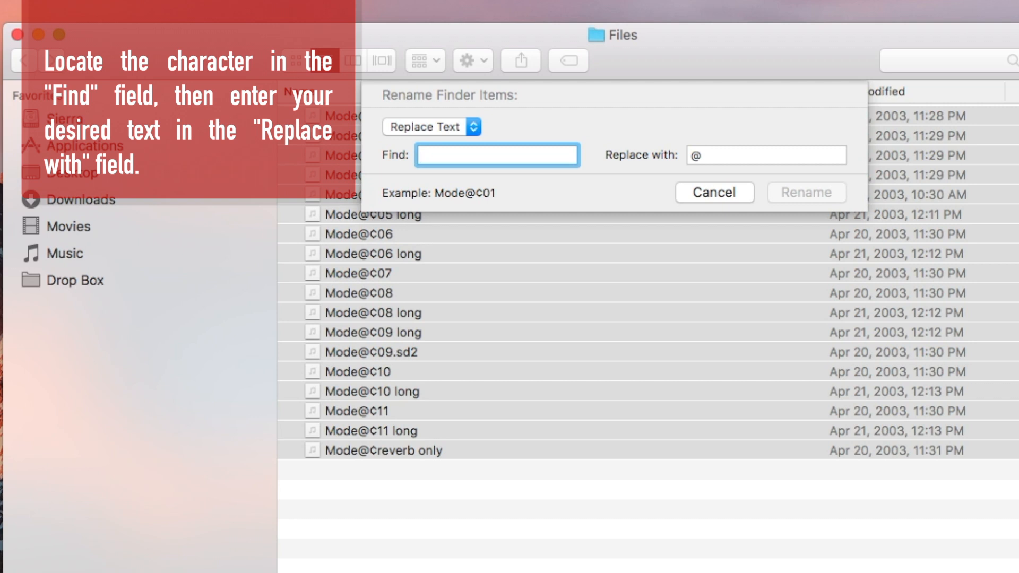
pyautogui.write('@')
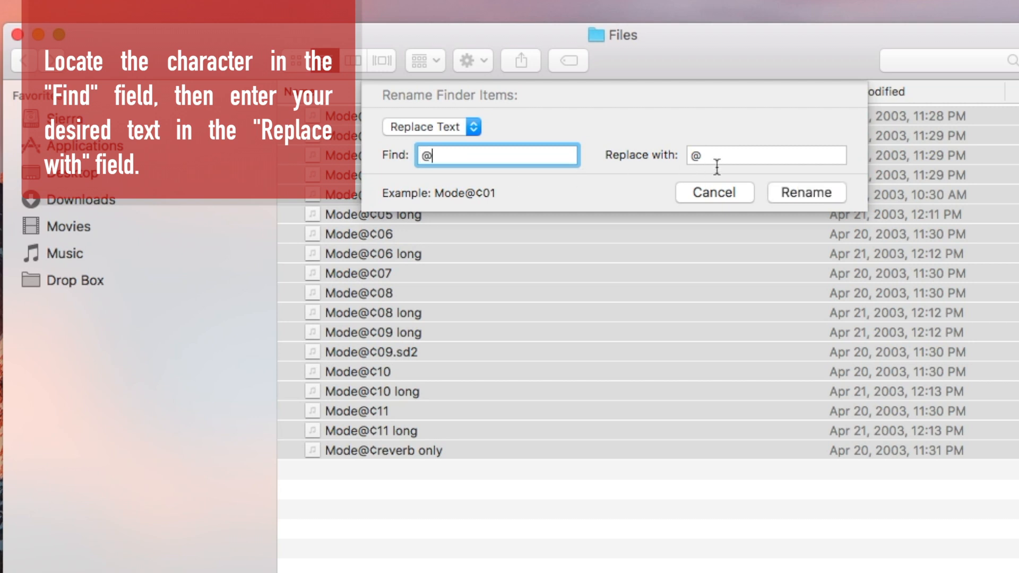
pyautogui.click(765, 154)
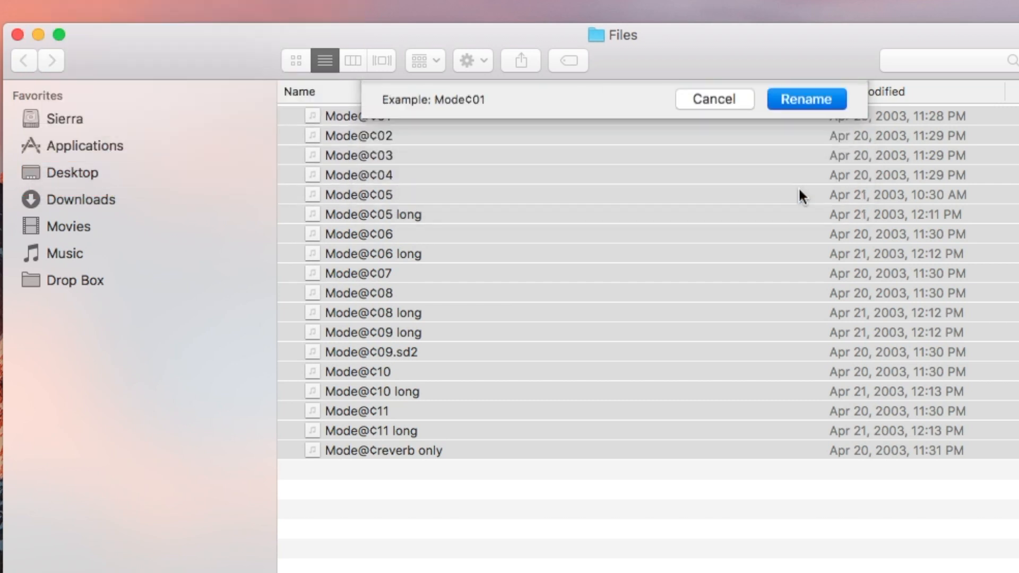
pyautogui.click(806, 99)
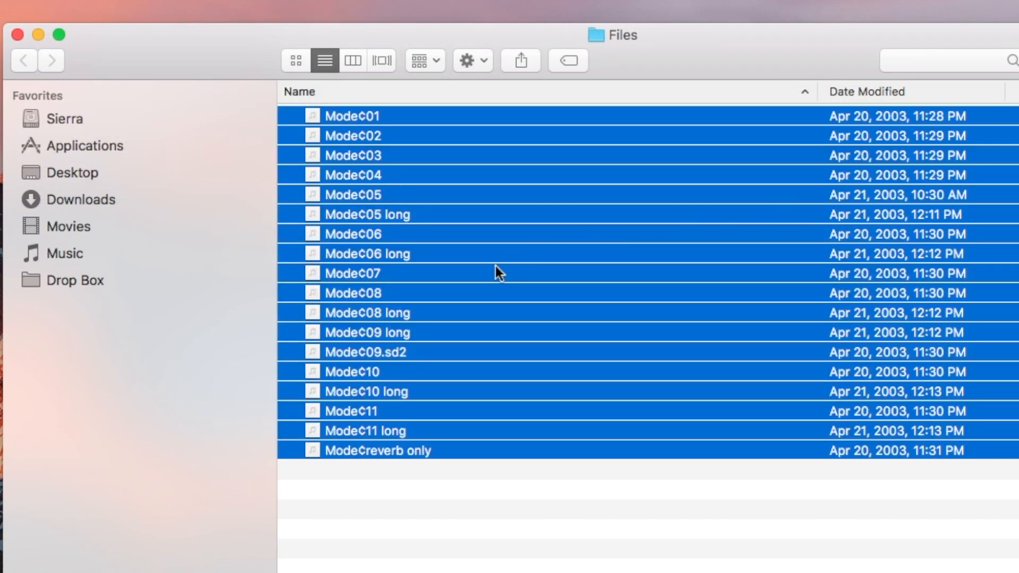
pyautogui.moveTo(493, 266)
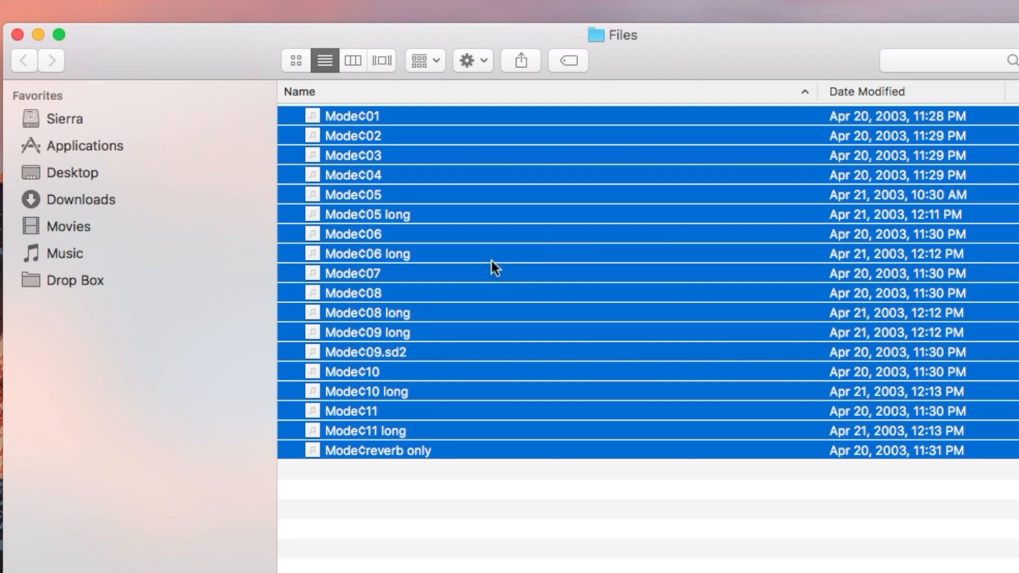
pyautogui.moveTo(470, 256)
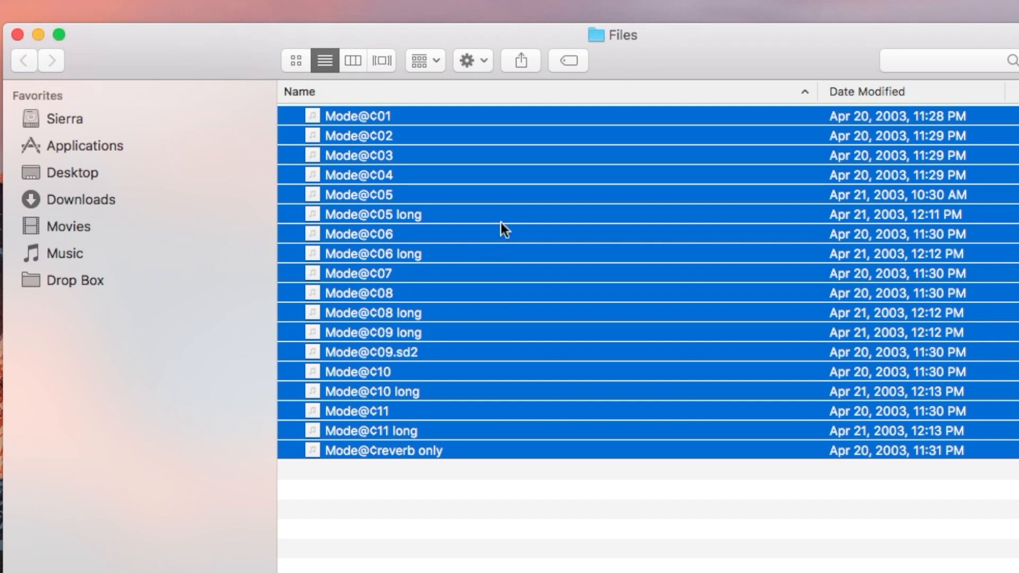
# Step: Batch-rename the 18 files replacing @ with a space, giving names like Mode ¢01
pyautogui.rightClick(411, 224)
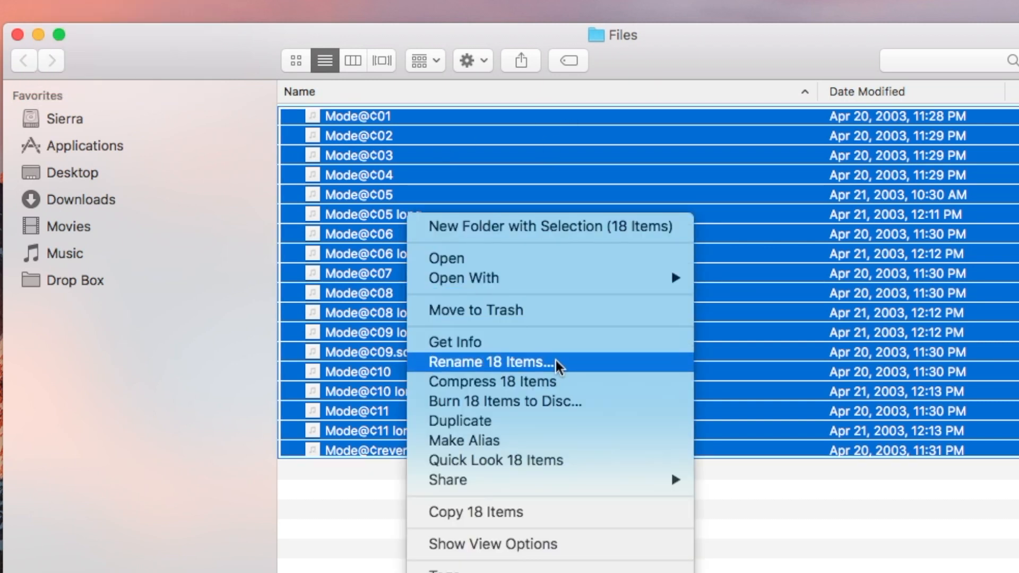
pyautogui.click(490, 362)
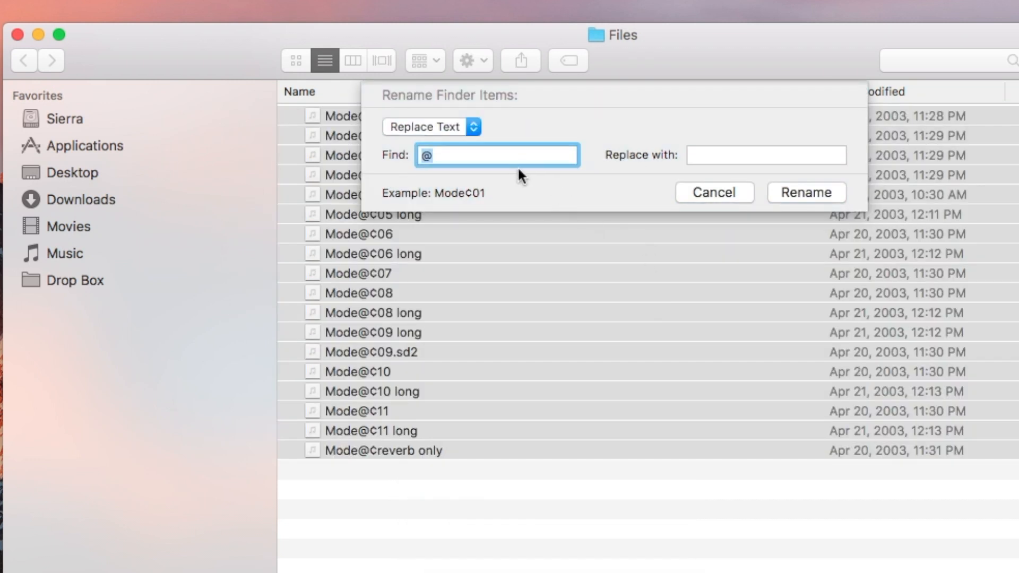
pyautogui.click(765, 155)
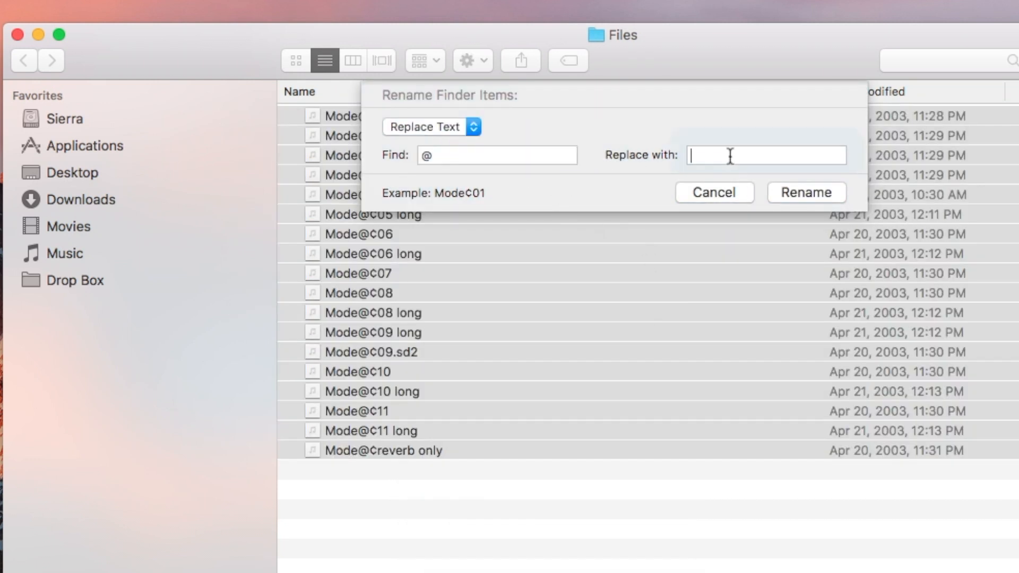
pyautogui.click(766, 155)
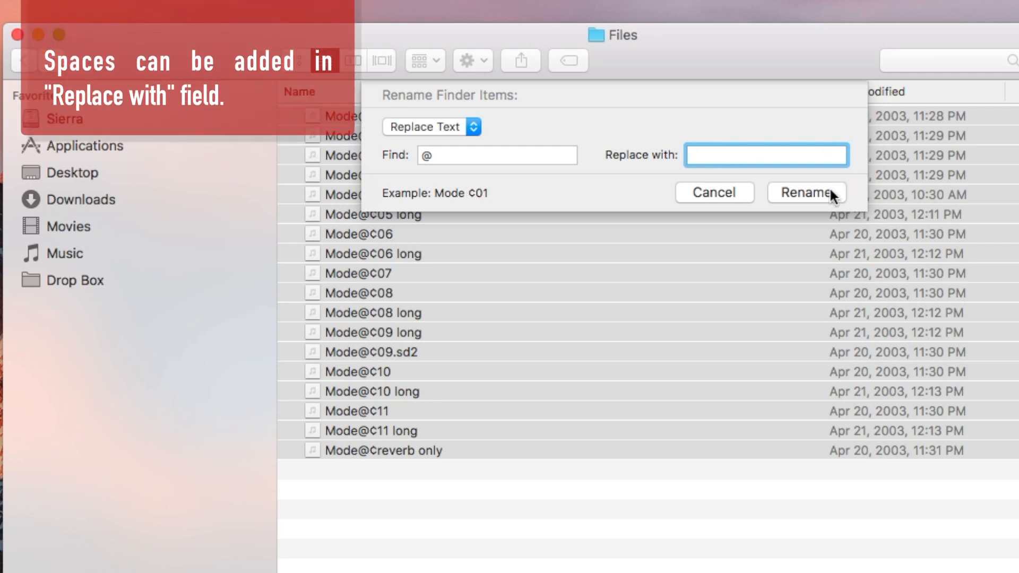
pyautogui.click(806, 192)
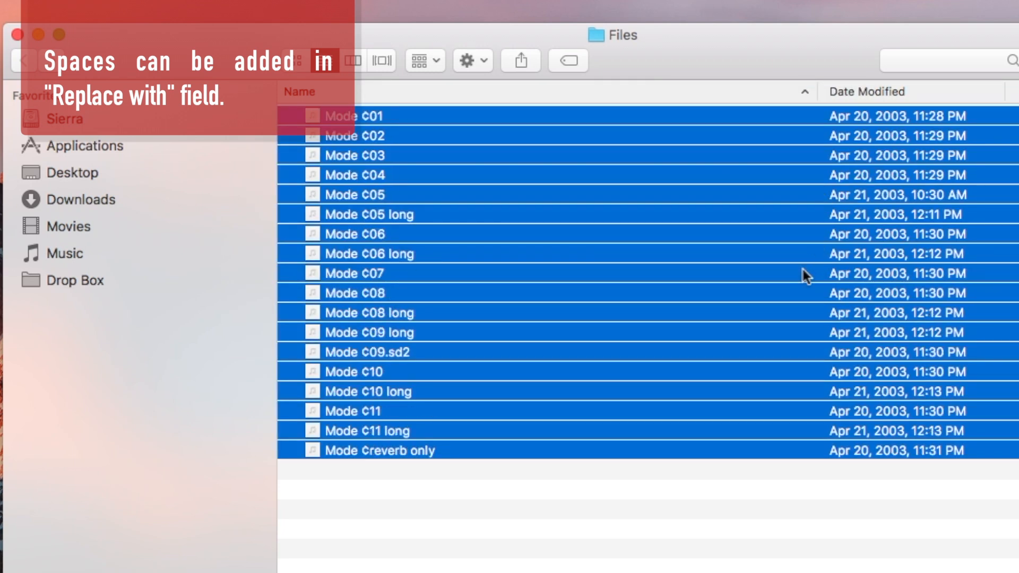
pyautogui.moveTo(658, 274)
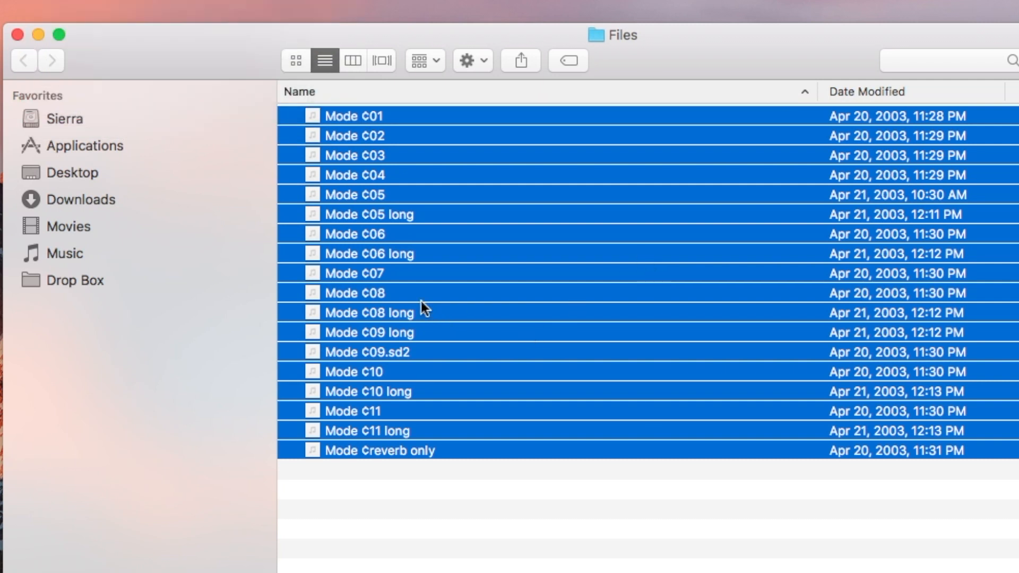
# Step: Batch-rename the 18 files replacing spaces with underscores, giving names like Mode _¢05 _long
pyautogui.rightClick(421, 306)
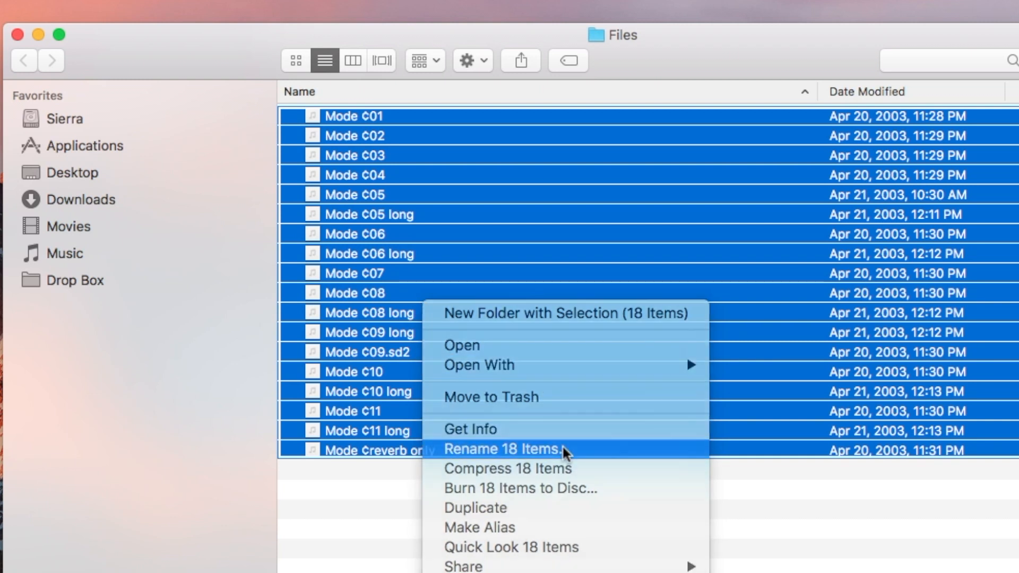
pyautogui.click(504, 449)
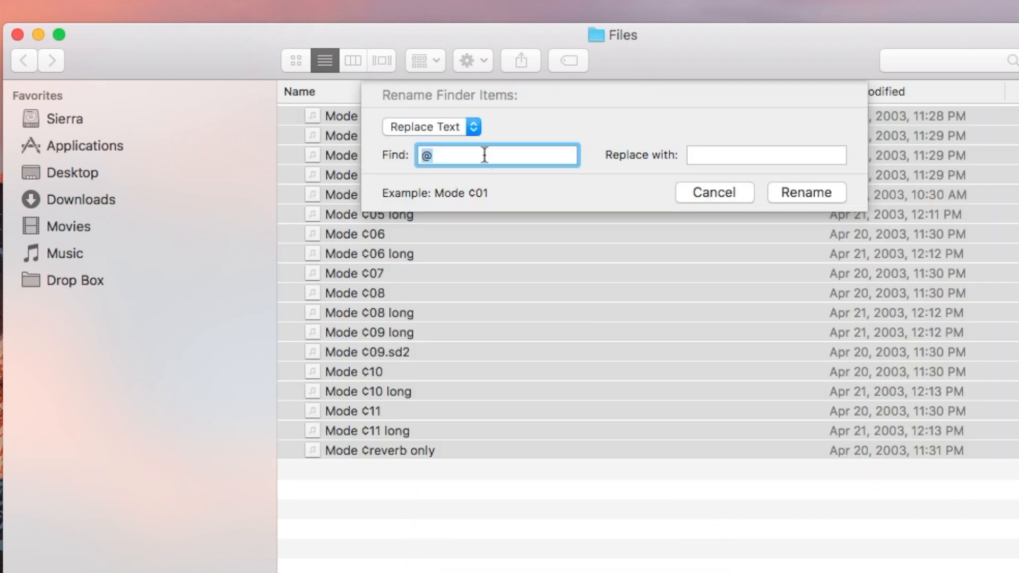
pyautogui.press('backspace')
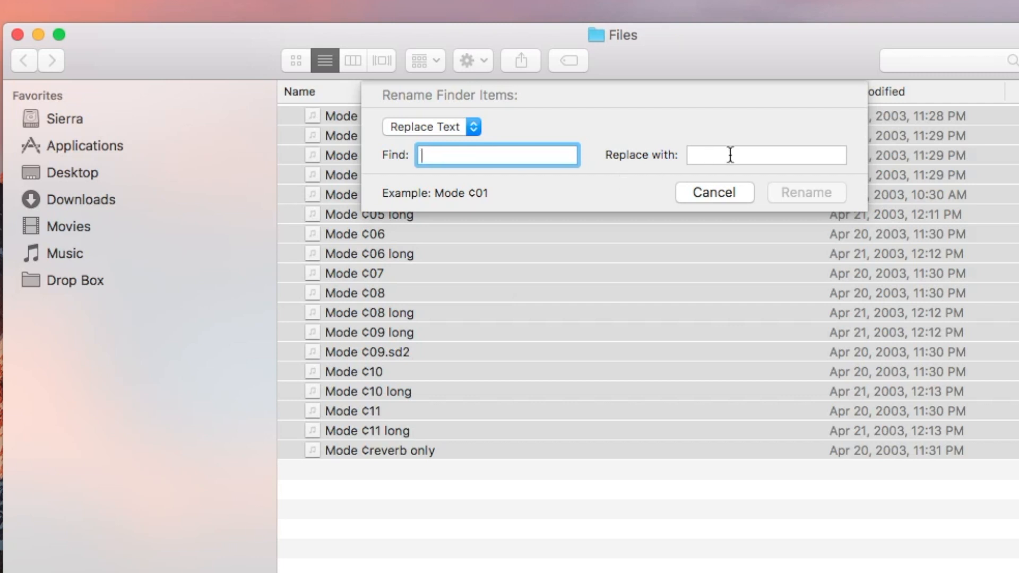
pyautogui.click(765, 155)
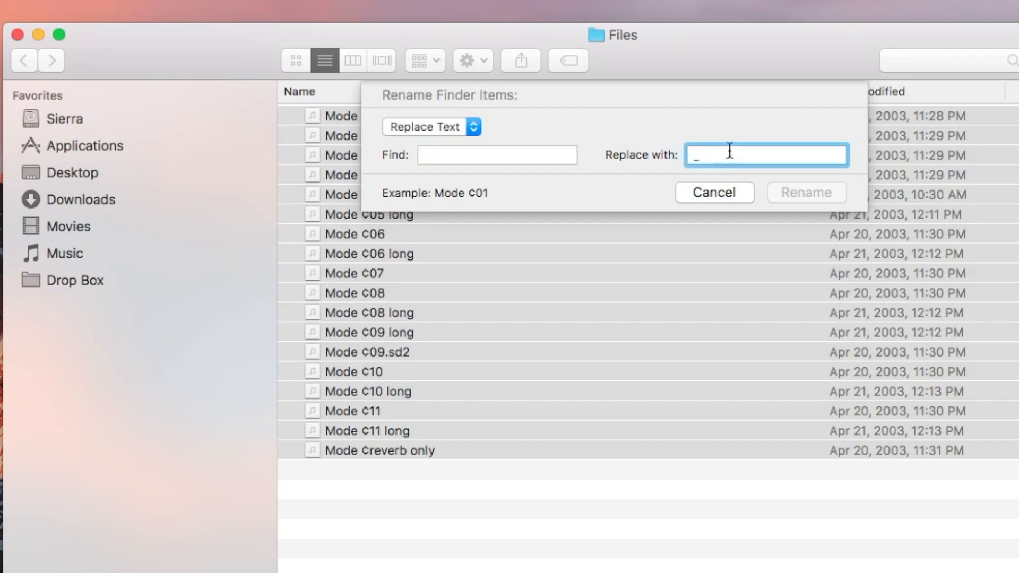
pyautogui.click(496, 155)
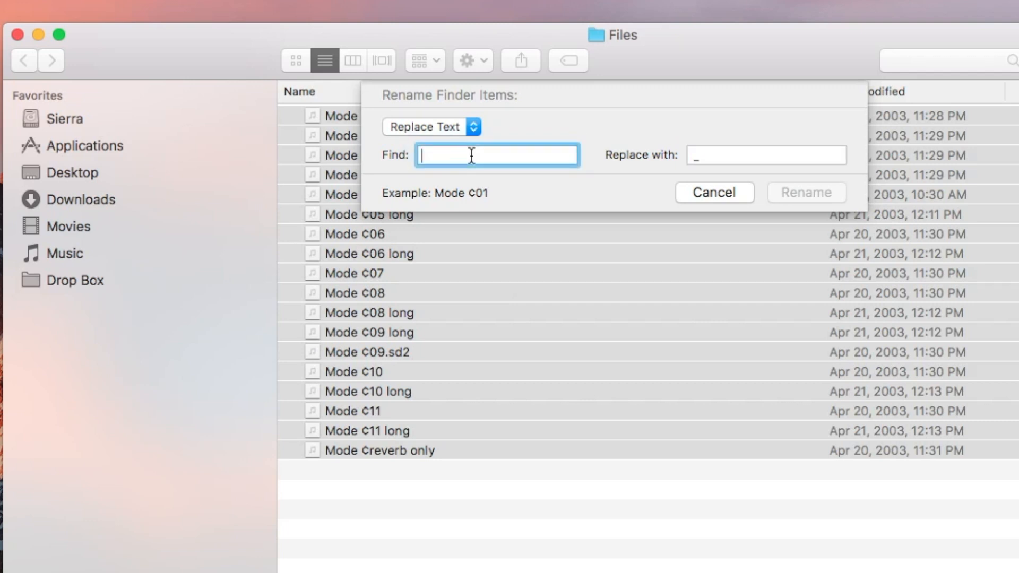
pyautogui.click(713, 192)
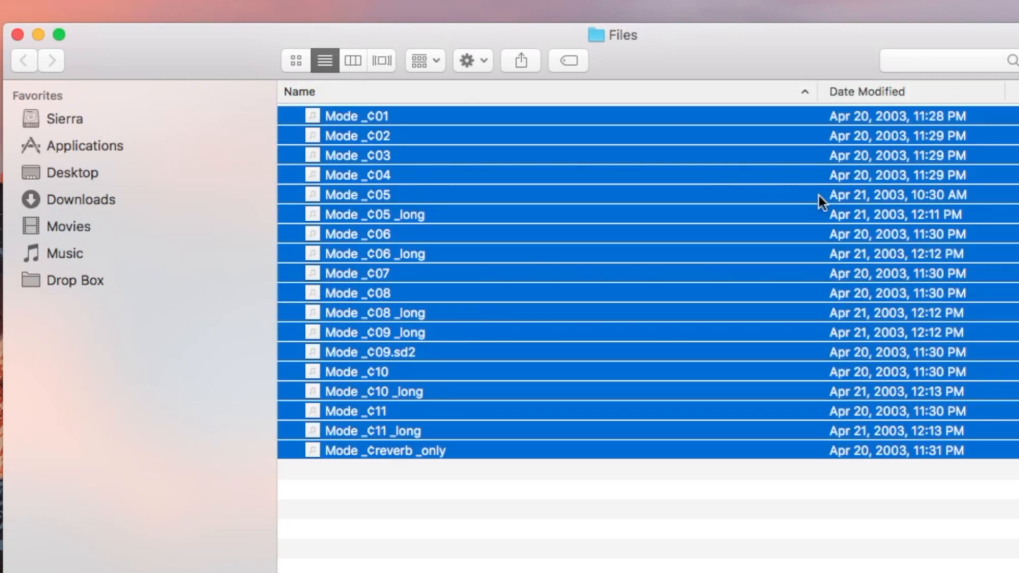
pyautogui.moveTo(404, 148)
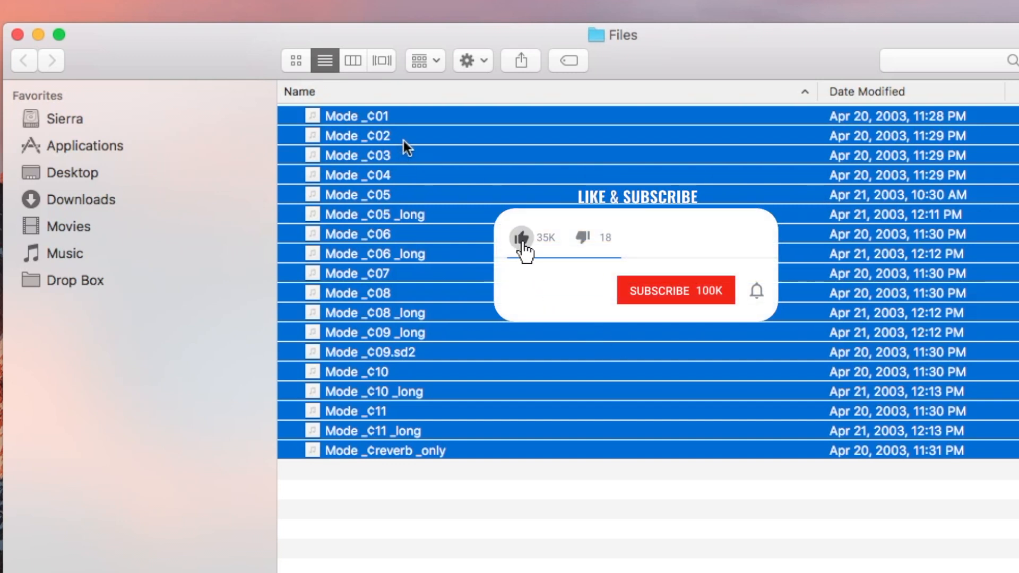
pyautogui.click(675, 290)
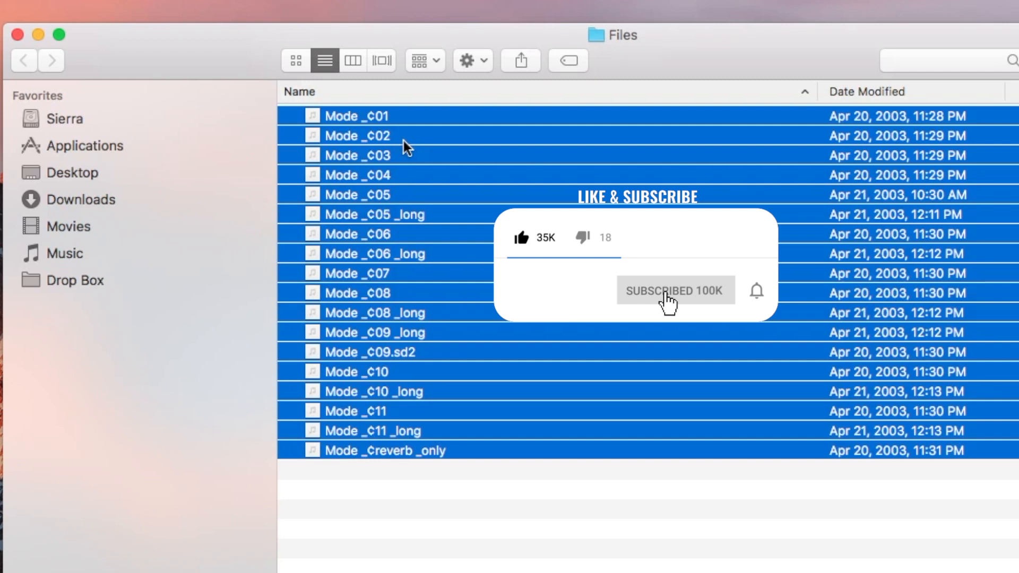
pyautogui.click(756, 291)
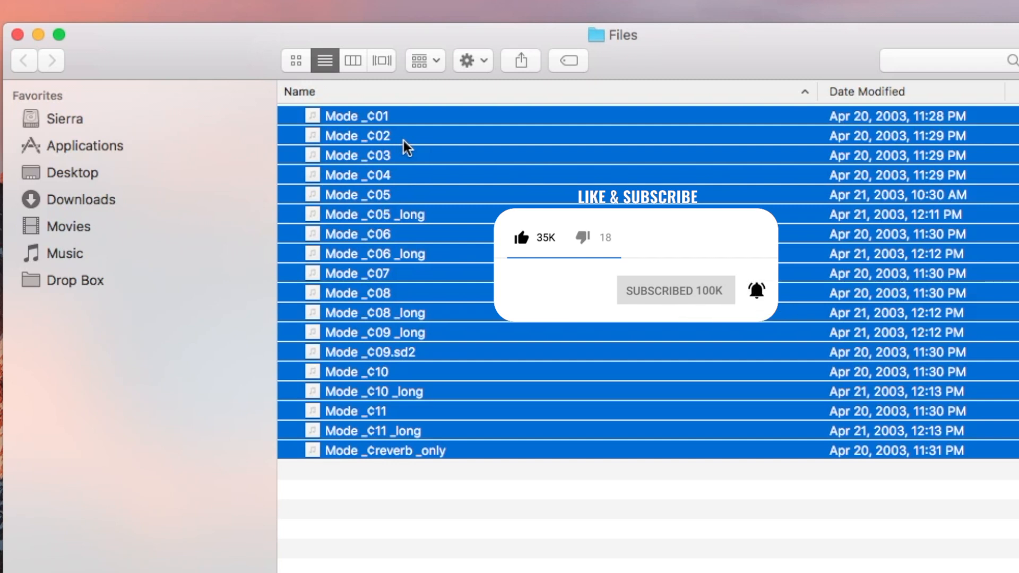